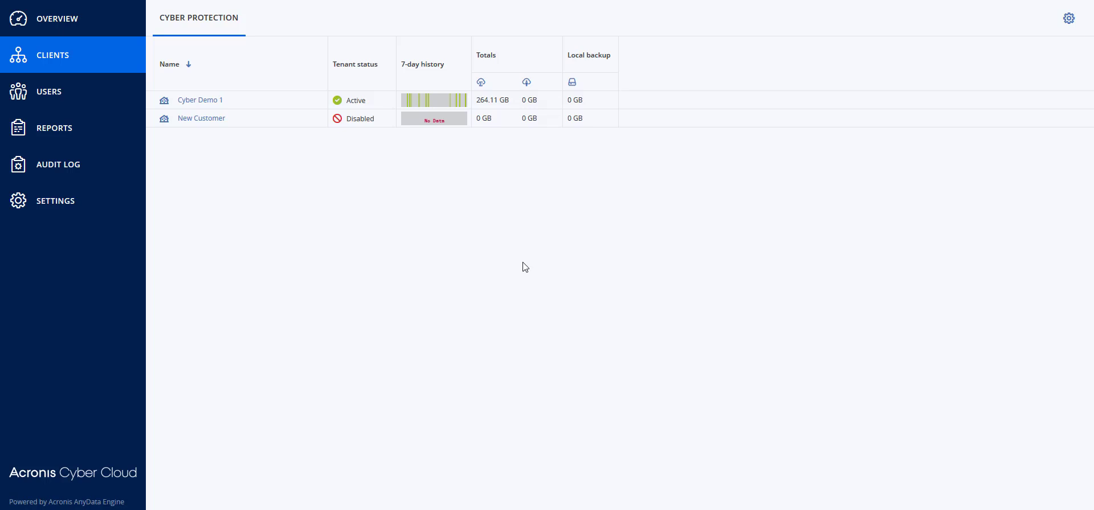
pyautogui.moveTo(510, 272)
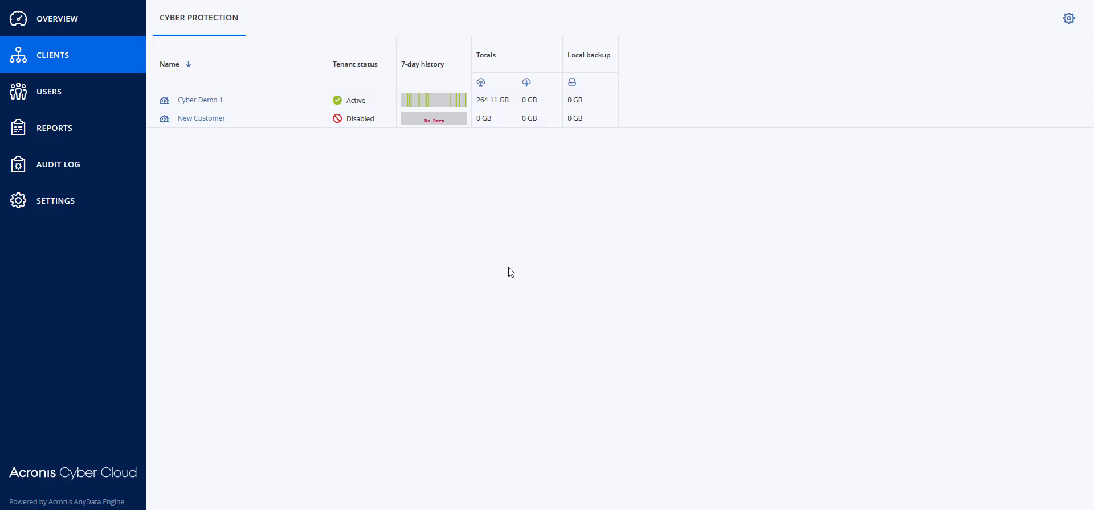
pyautogui.moveTo(290, 133)
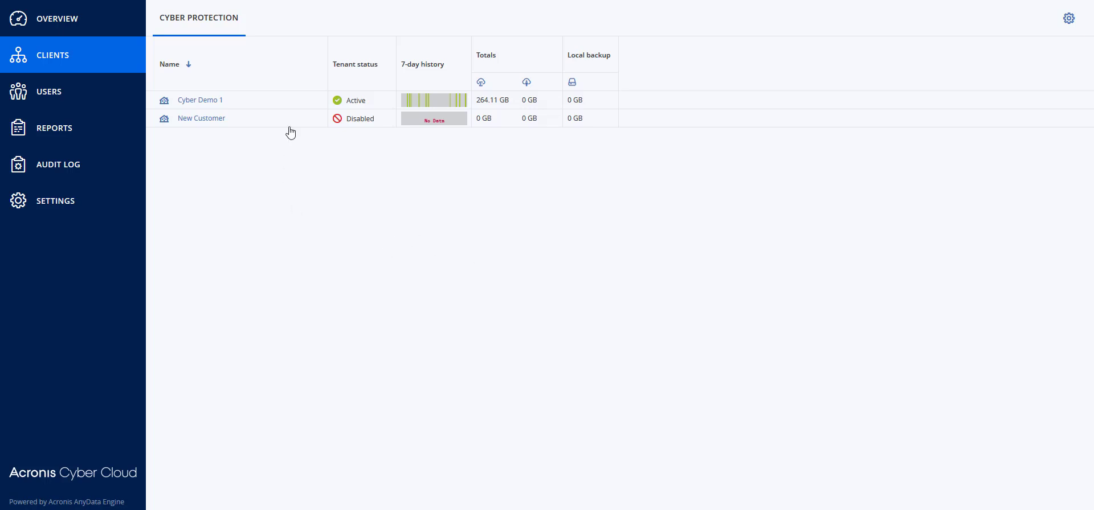
# Step: From Cyber Demo 1's Manage service edition list, open and scroll the Compare editions table
pyautogui.click(314, 99)
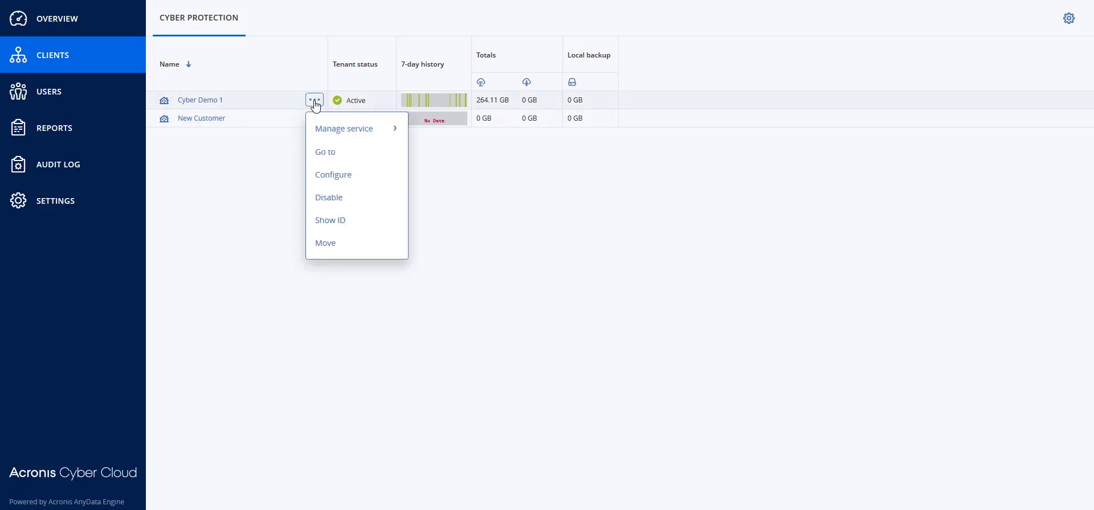
pyautogui.click(333, 175)
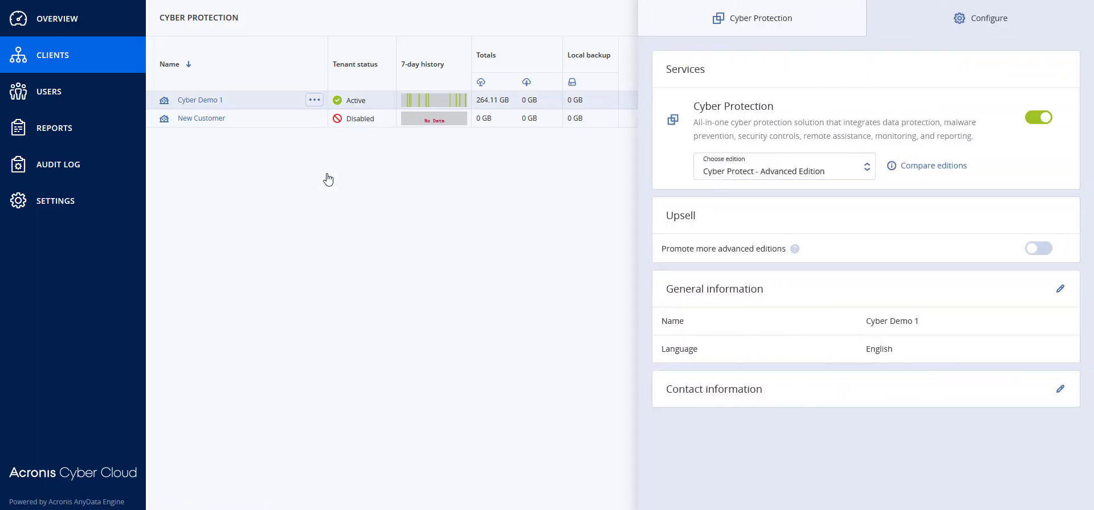
pyautogui.moveTo(902, 56)
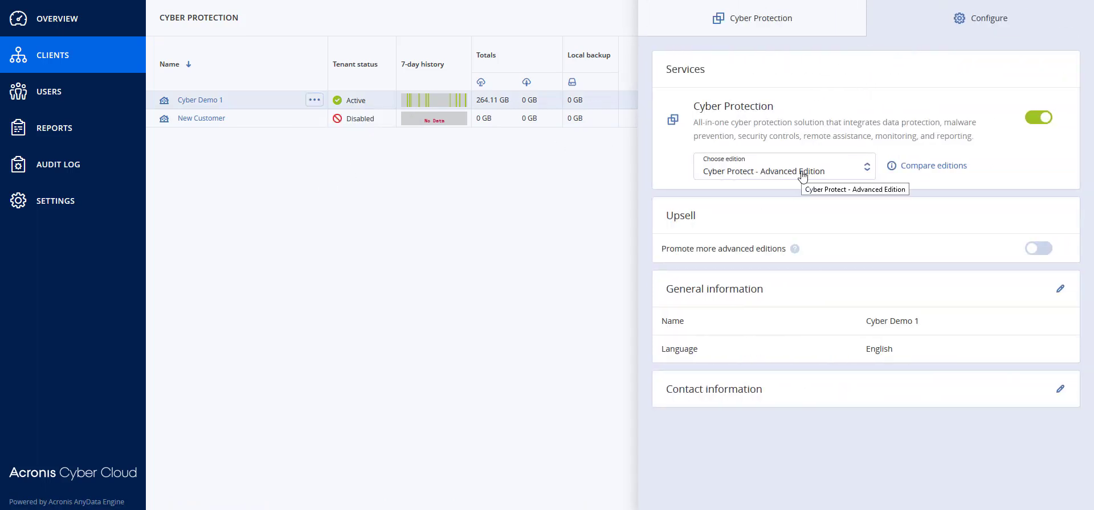
pyautogui.click(783, 167)
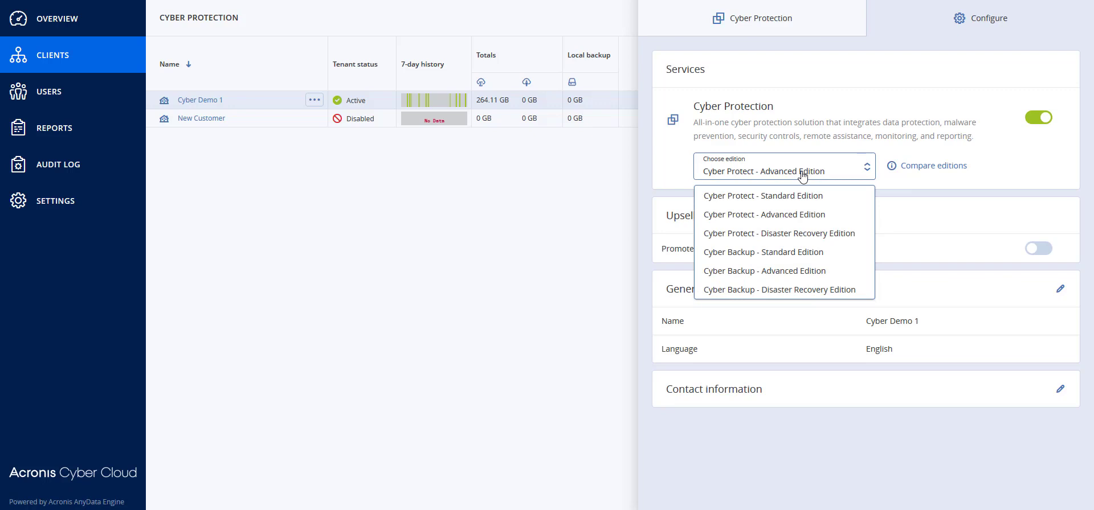
pyautogui.moveTo(776, 215)
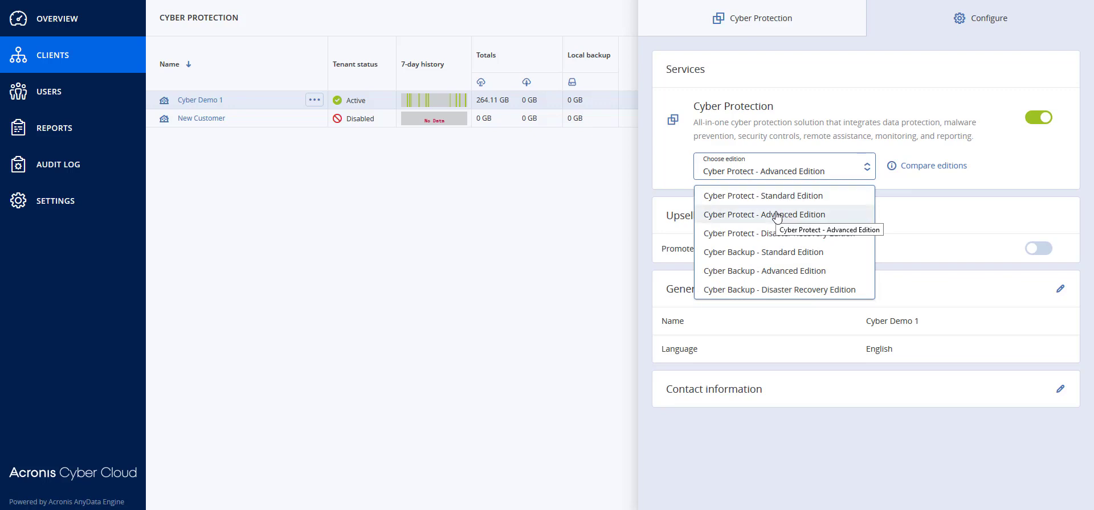
pyautogui.moveTo(770, 233)
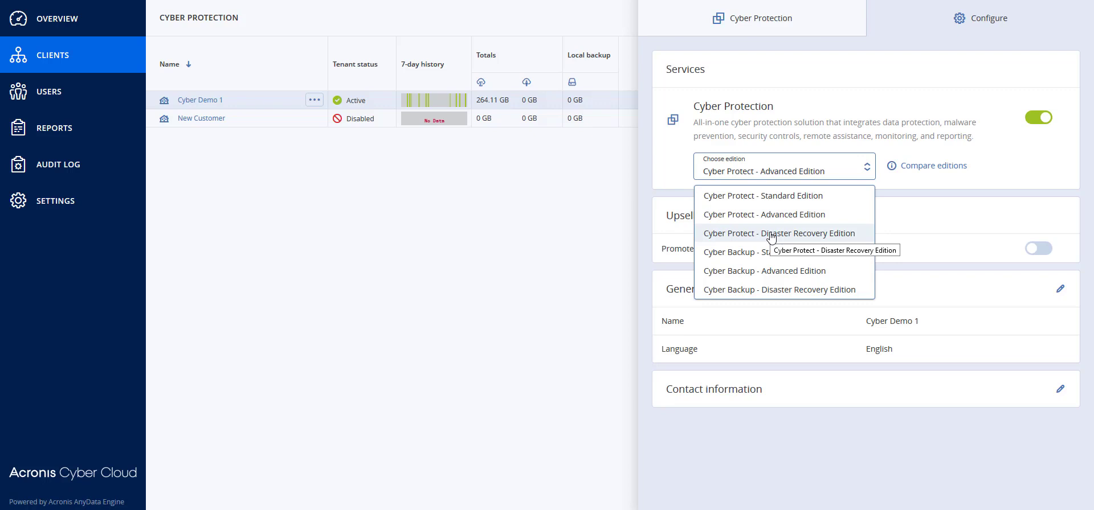
pyautogui.moveTo(846, 74)
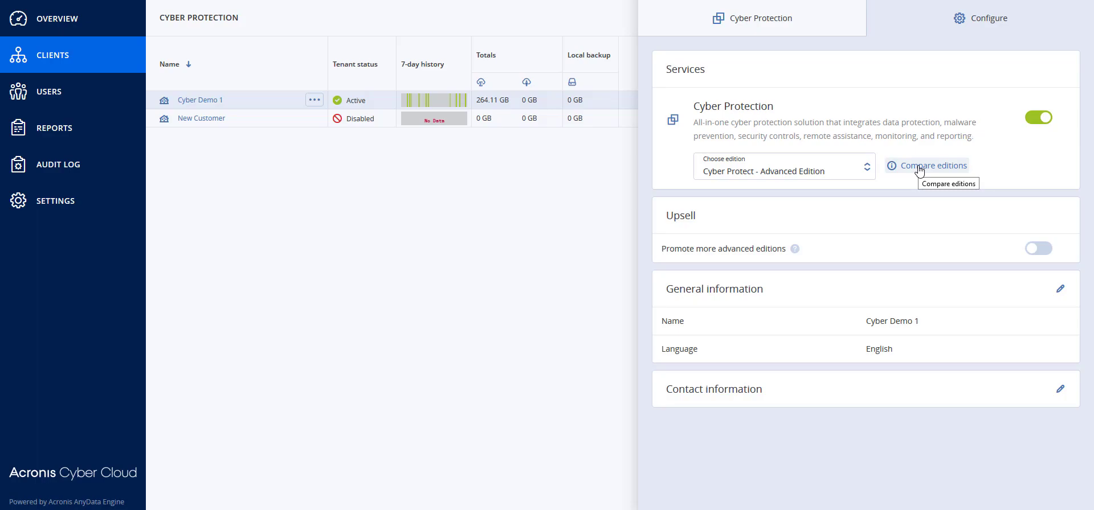
pyautogui.click(932, 165)
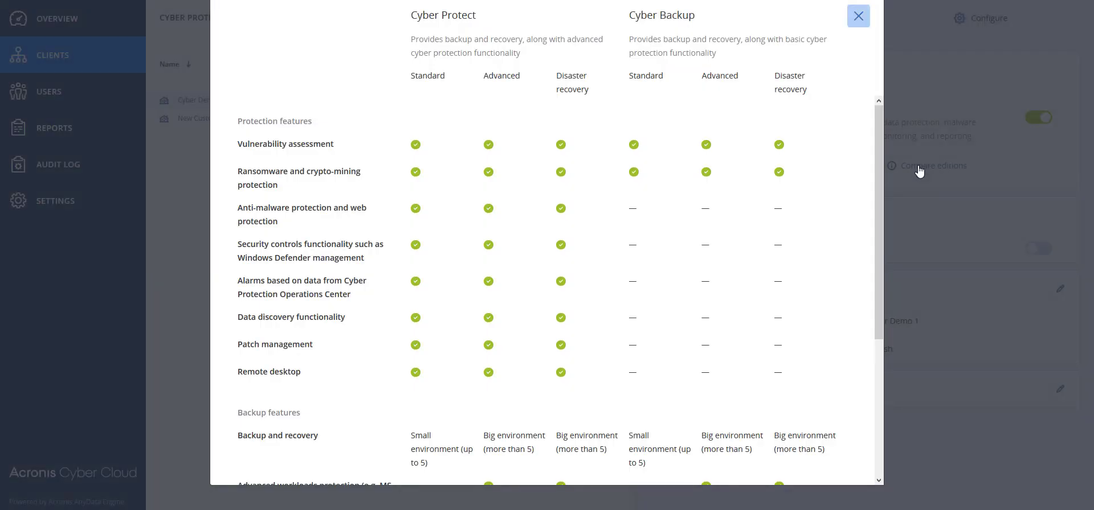
pyautogui.scroll(-3)
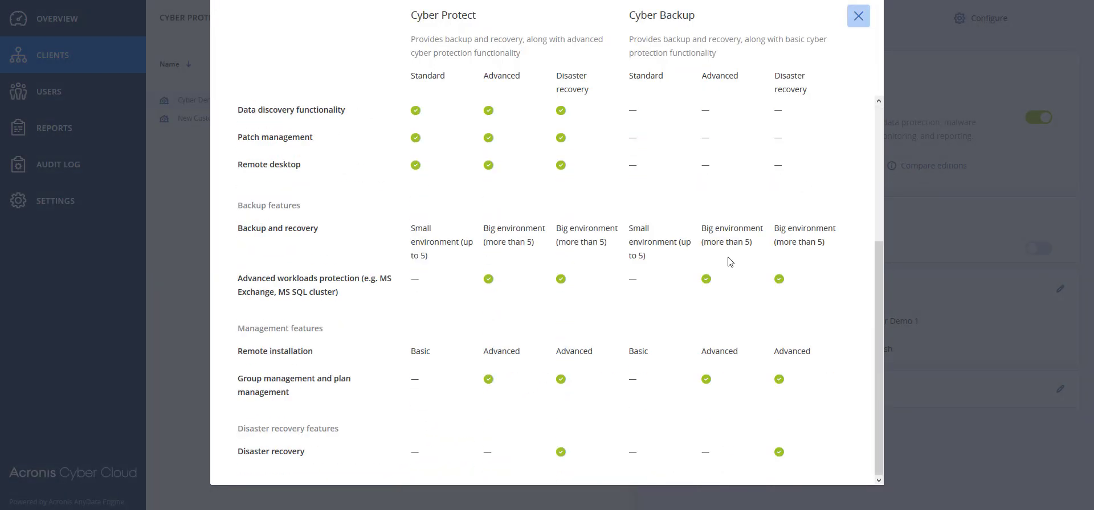
pyautogui.moveTo(859, 16)
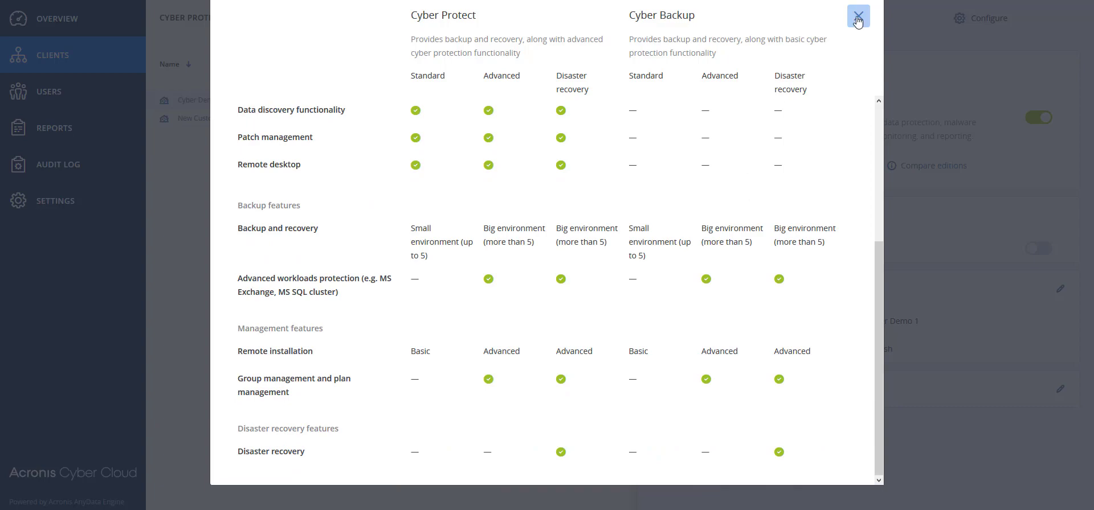
# Step: Close the comparison, then select and confirm Cyber Protect - Disaster Recovery Edition
pyautogui.click(857, 16)
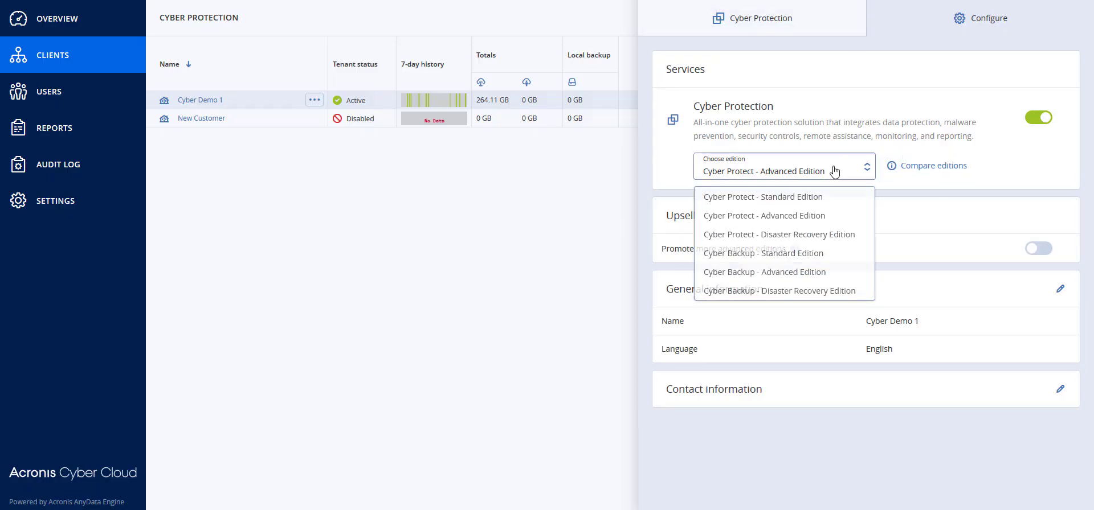
pyautogui.moveTo(799, 237)
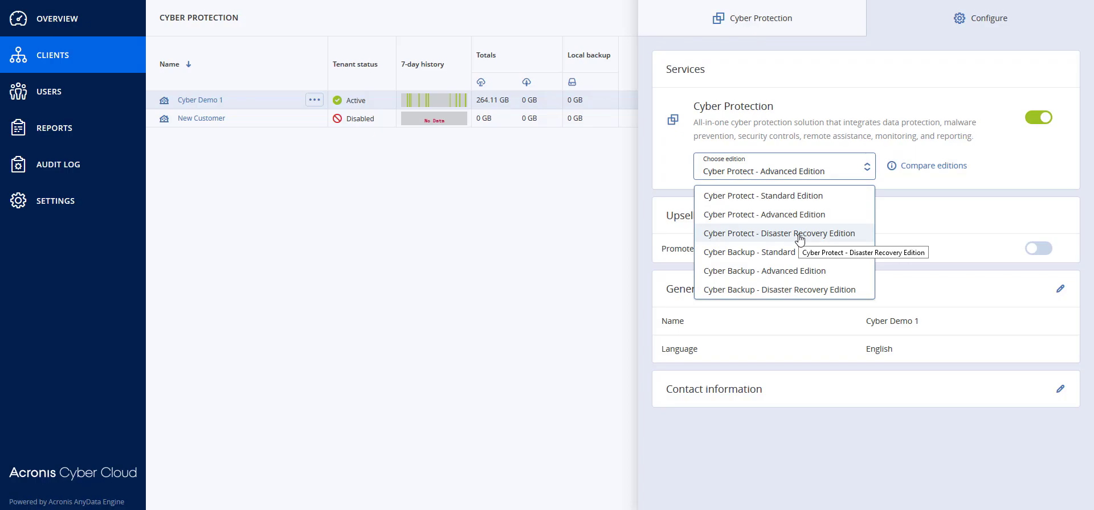
pyautogui.click(779, 233)
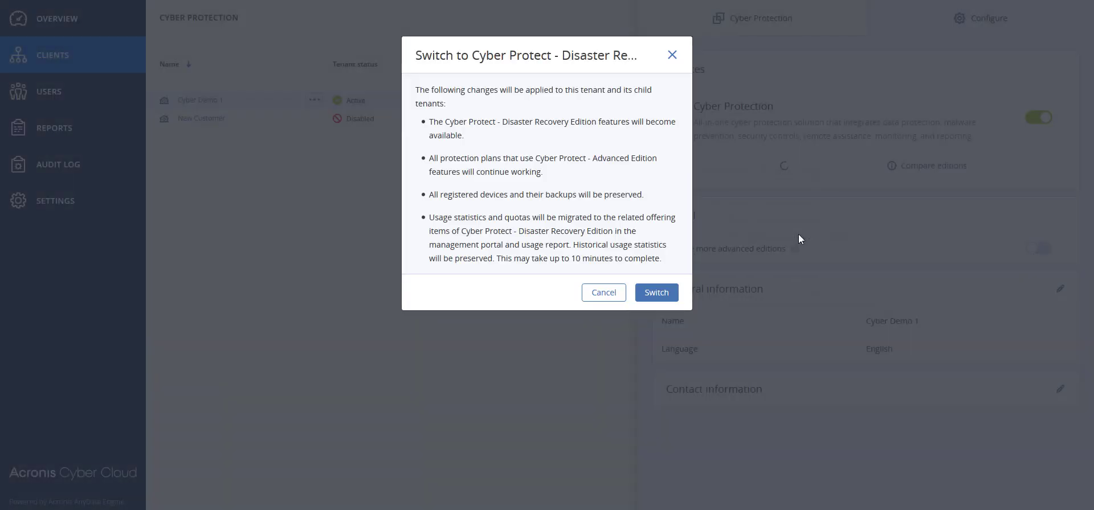
pyautogui.moveTo(611, 179)
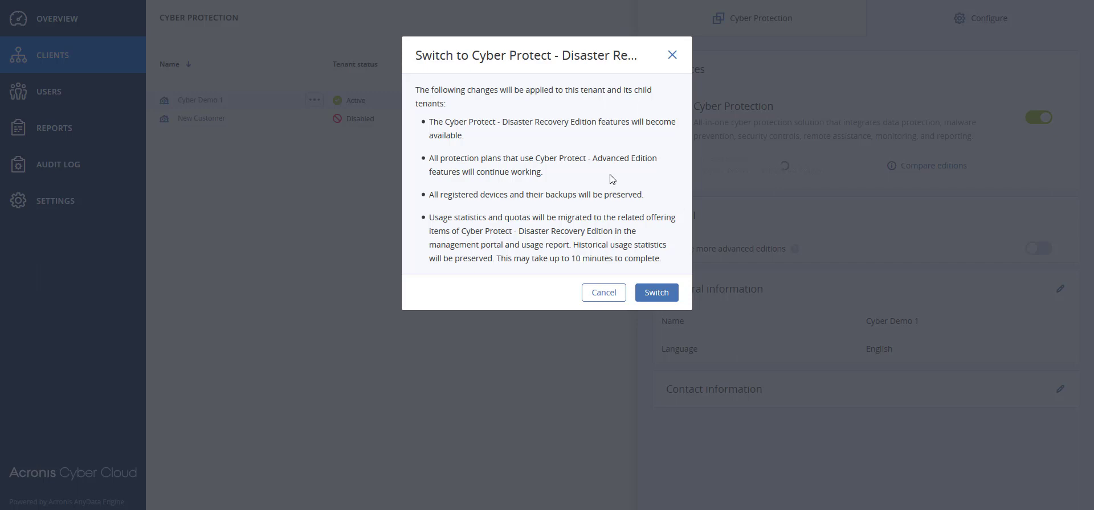
pyautogui.moveTo(546, 152)
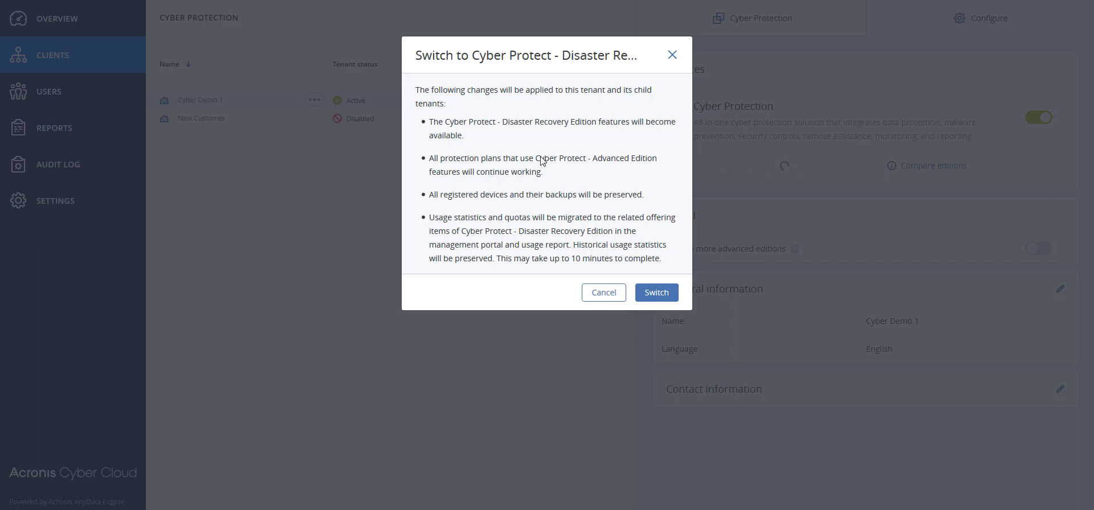
pyautogui.moveTo(527, 190)
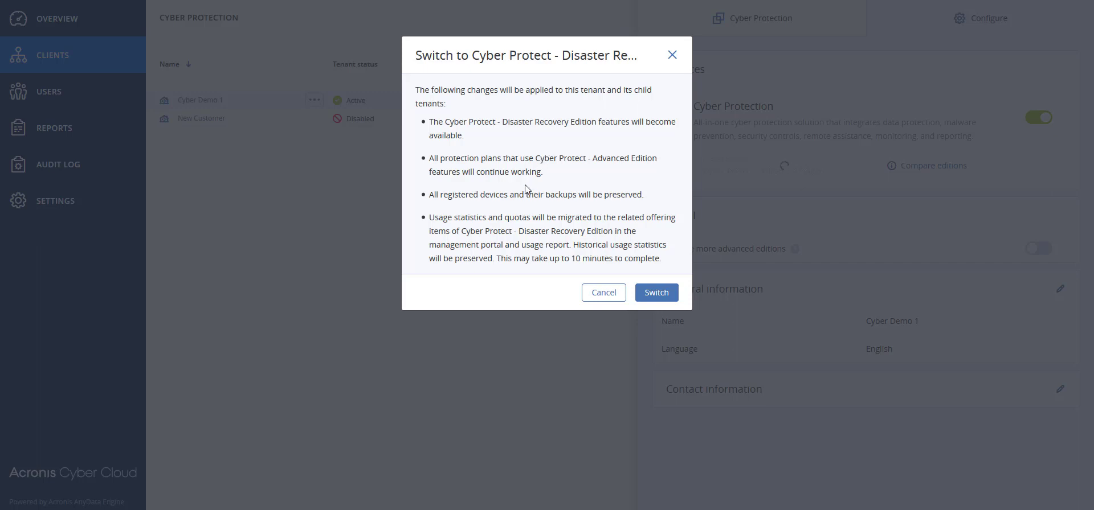
pyautogui.moveTo(515, 230)
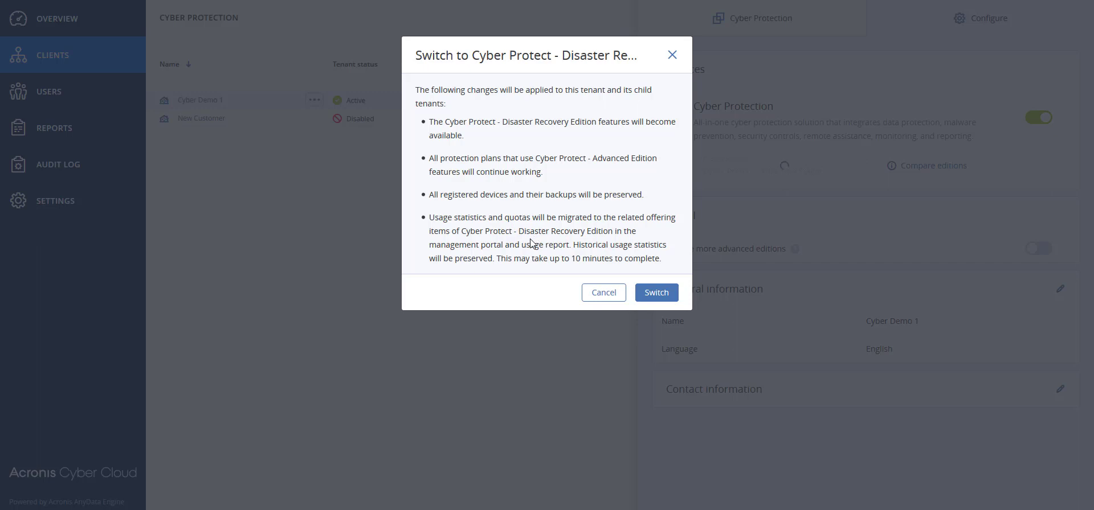
pyautogui.moveTo(654, 292)
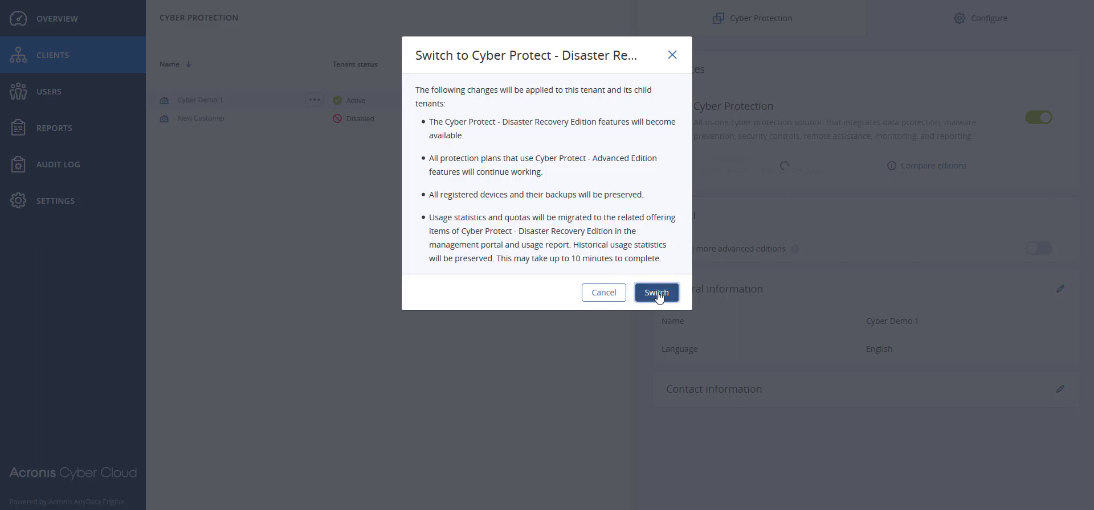
pyautogui.click(656, 292)
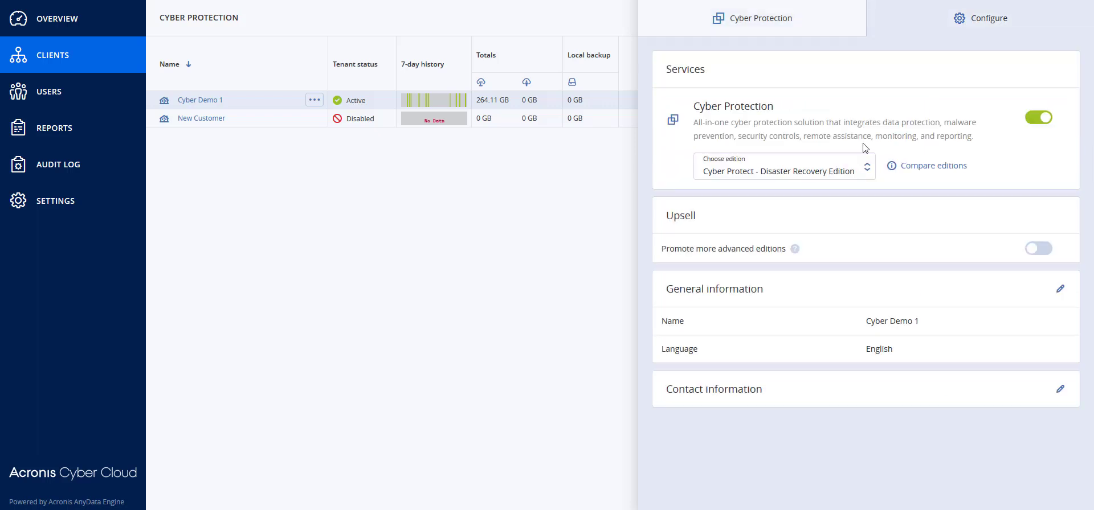
pyautogui.moveTo(838, 171)
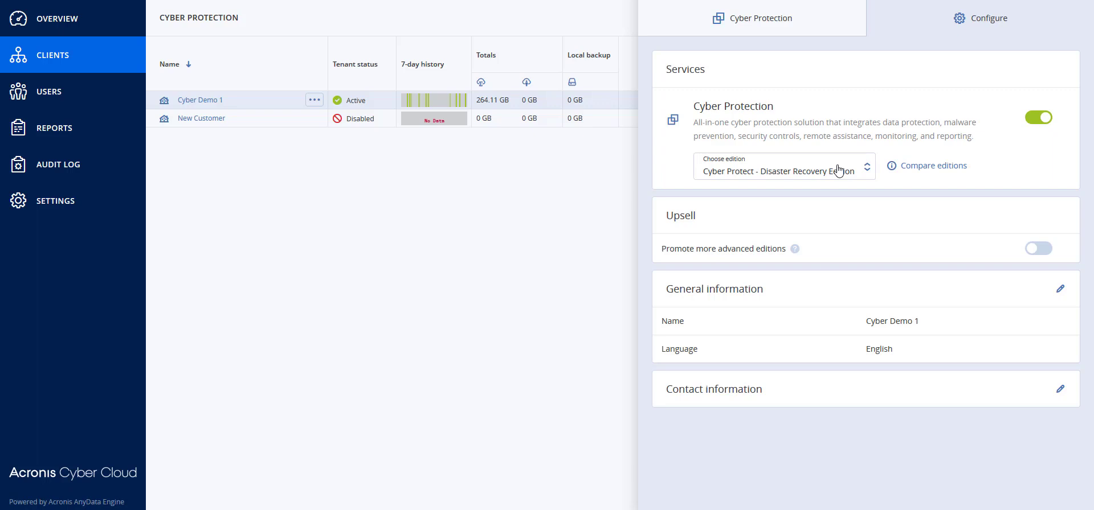
pyautogui.click(783, 167)
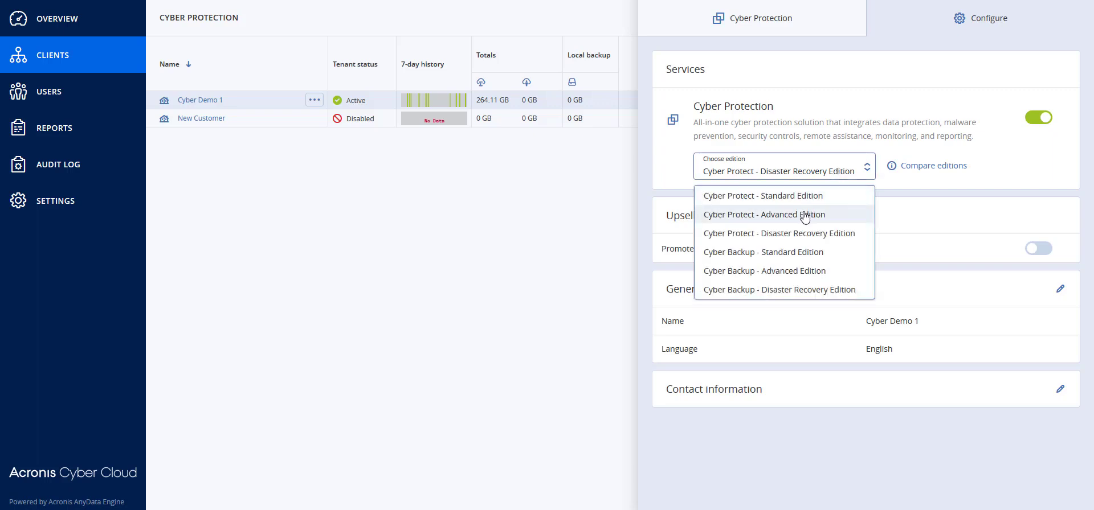
pyautogui.click(764, 214)
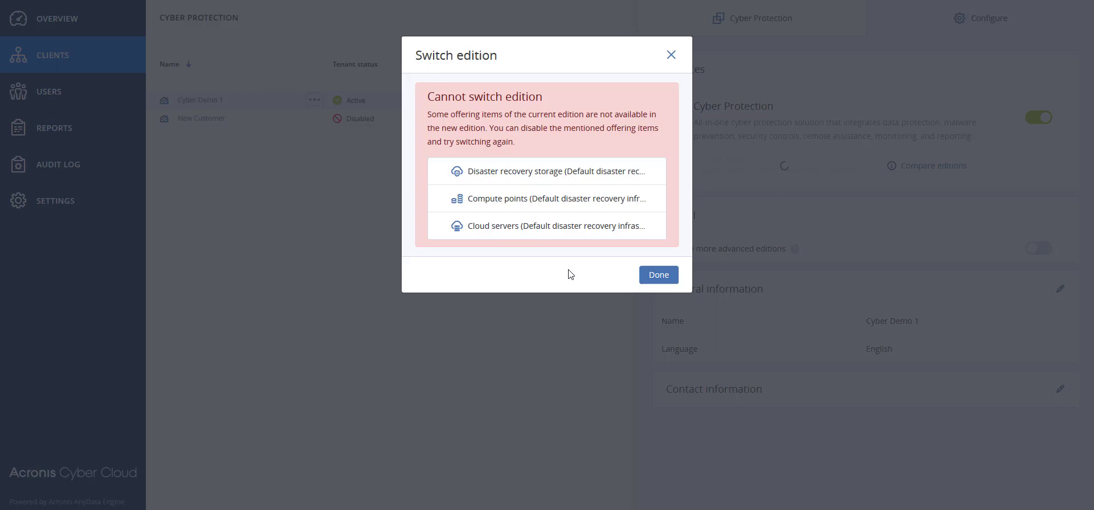
pyautogui.moveTo(539, 260)
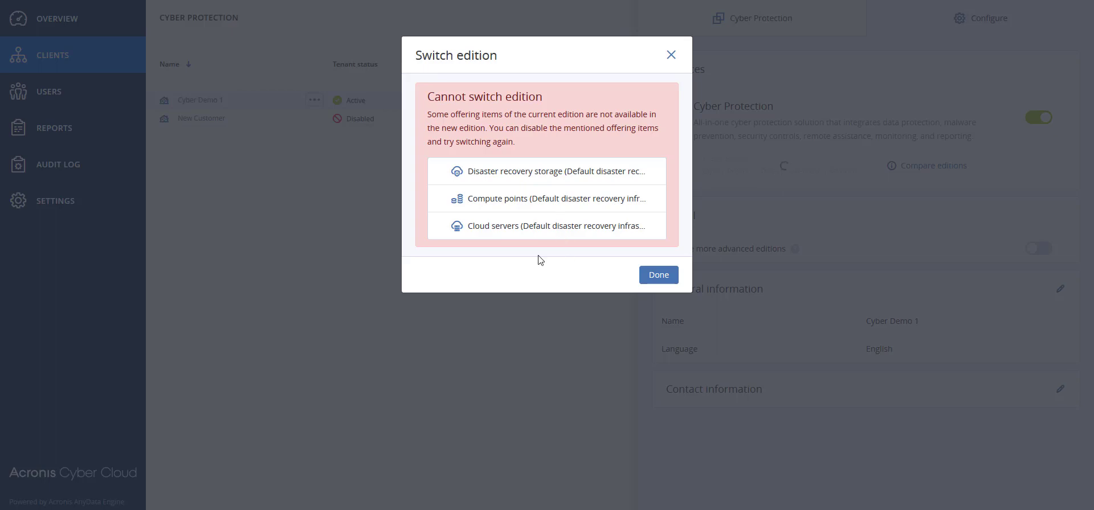
pyautogui.click(656, 274)
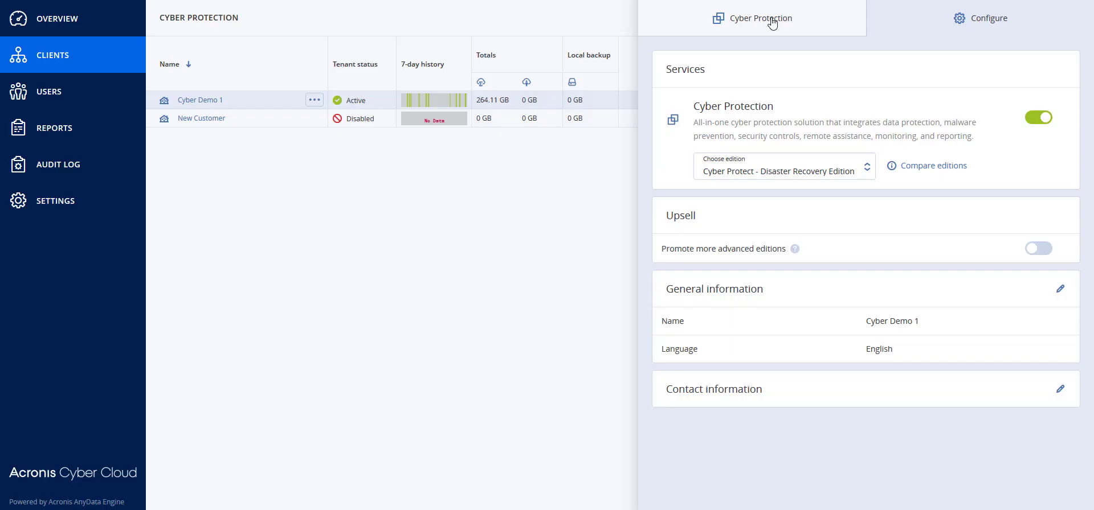
pyautogui.moveTo(760, 18)
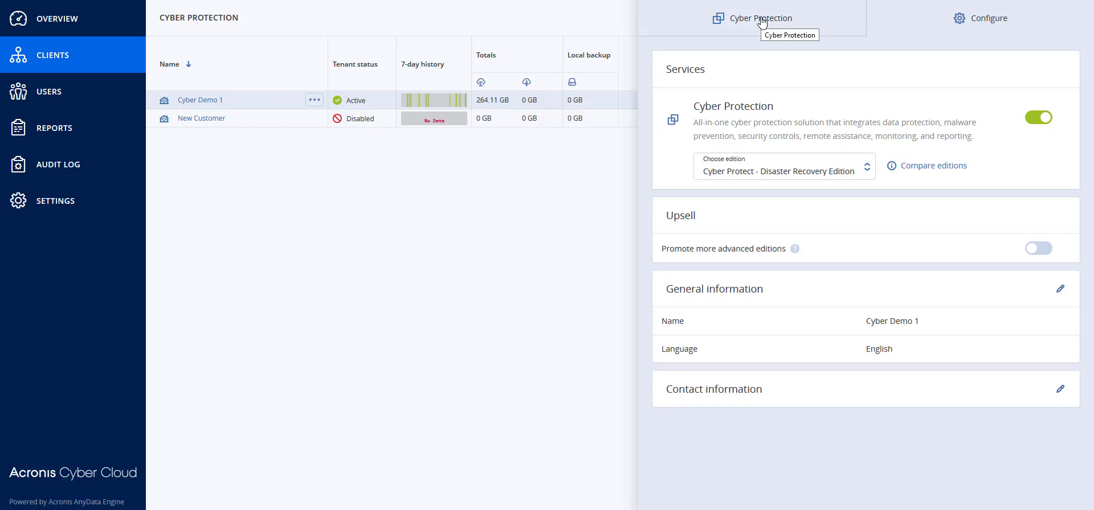
# Step: Scroll the Cyber Protection quotas down to the Disaster recovery infrastructure section
pyautogui.click(761, 18)
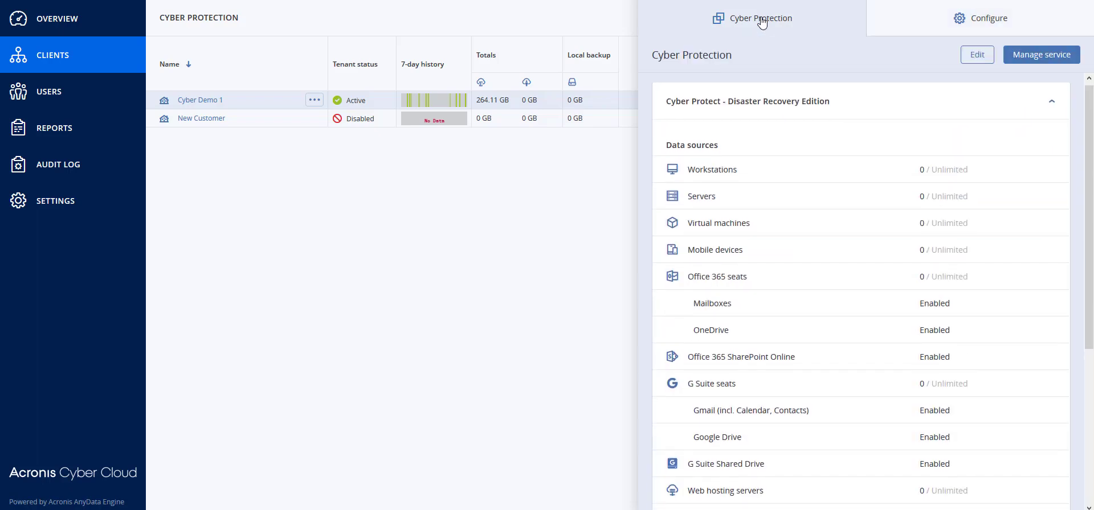
pyautogui.scroll(-3)
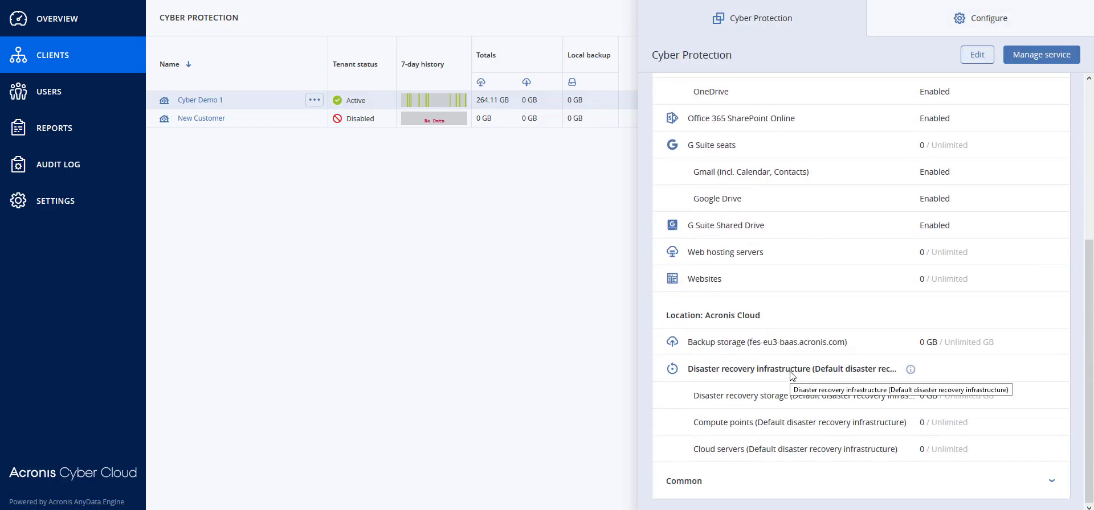
pyautogui.moveTo(781, 453)
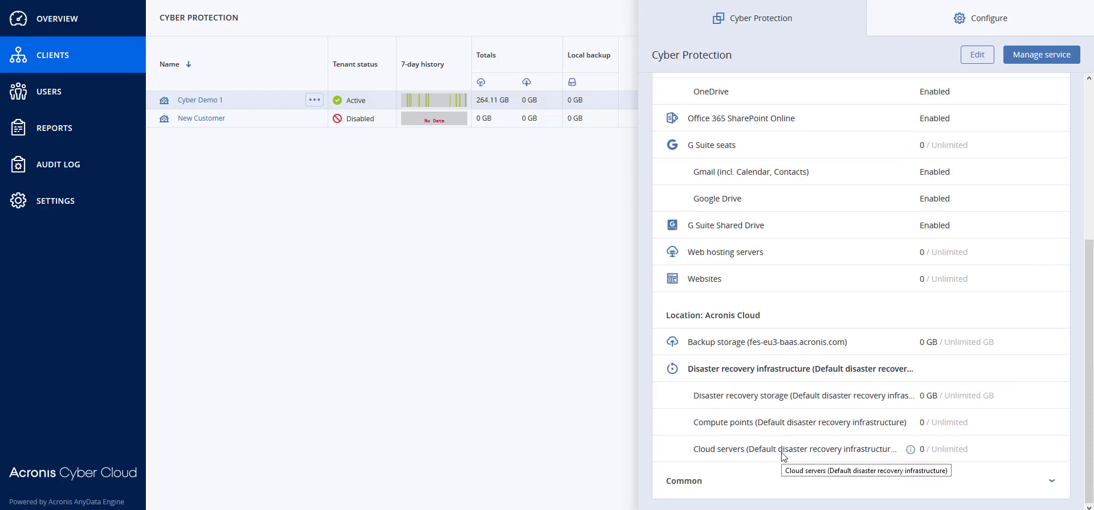
pyautogui.moveTo(976, 55)
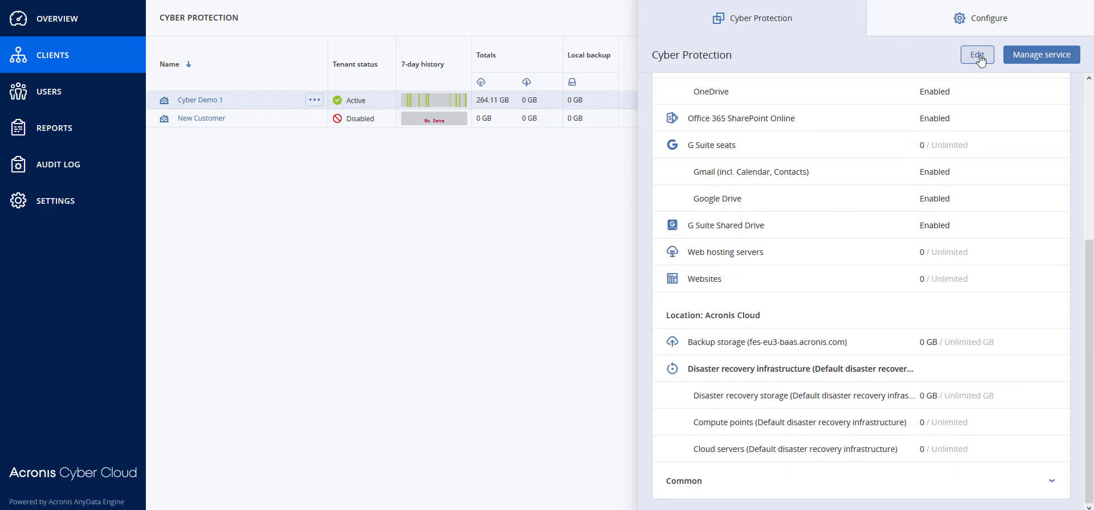
# Step: Uncheck Default disaster recovery infrastructure in edit mode and save the quotas
pyautogui.click(976, 54)
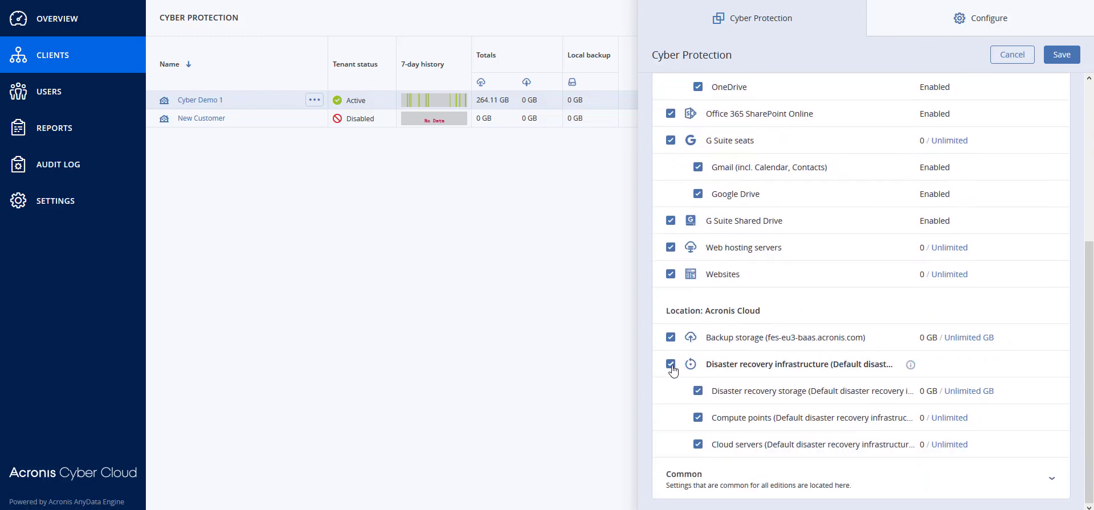
pyautogui.click(671, 364)
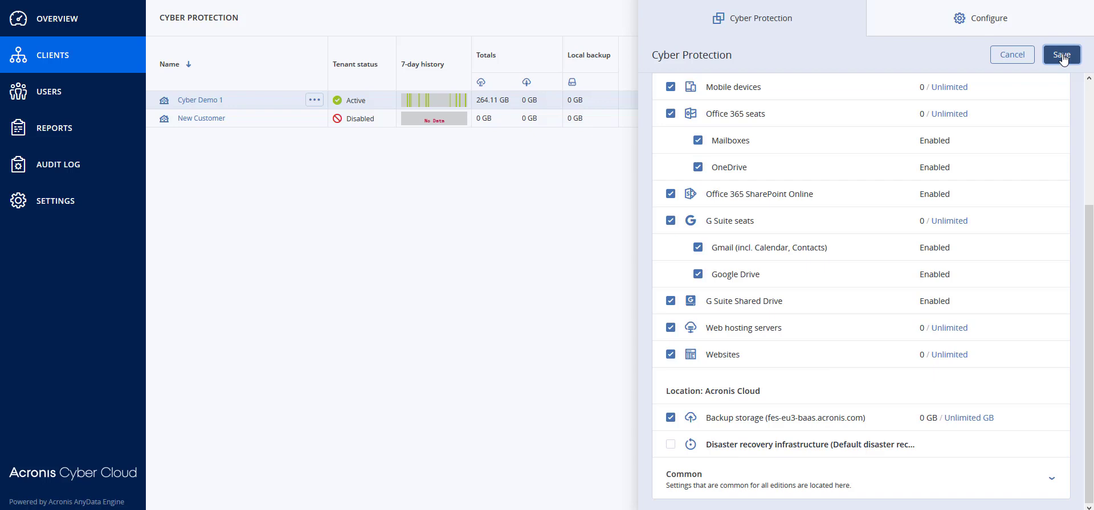
pyautogui.click(1060, 54)
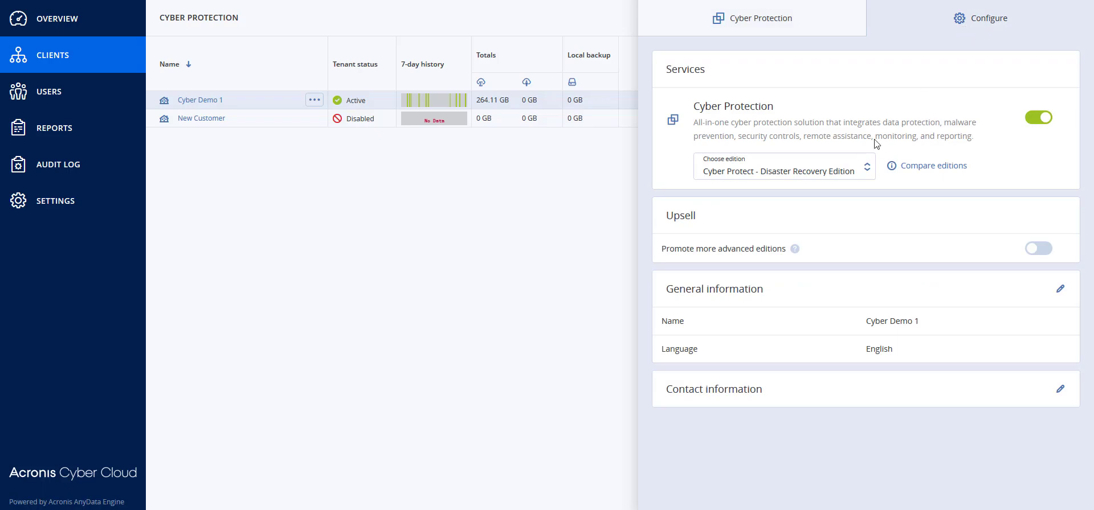
pyautogui.click(781, 170)
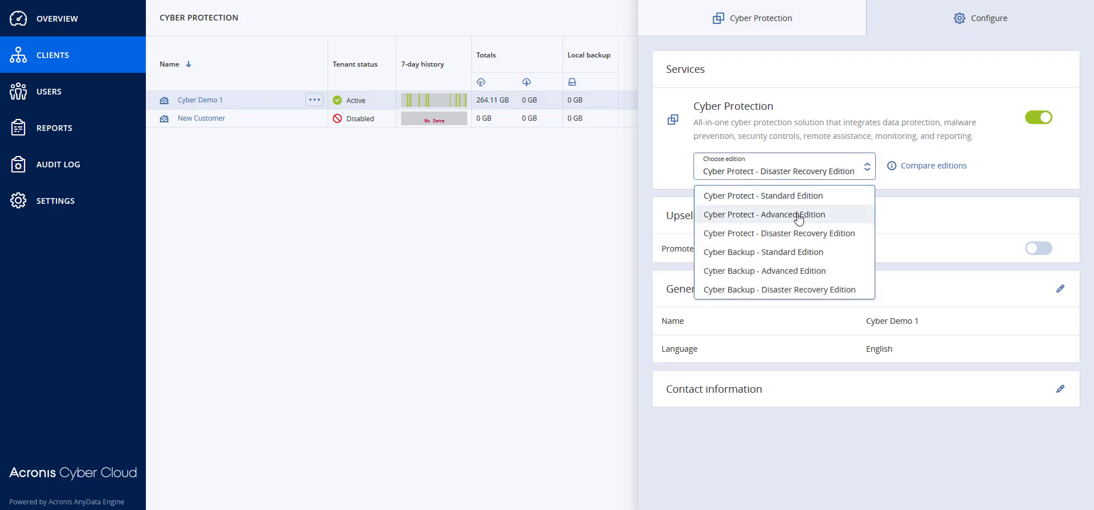
pyautogui.click(764, 214)
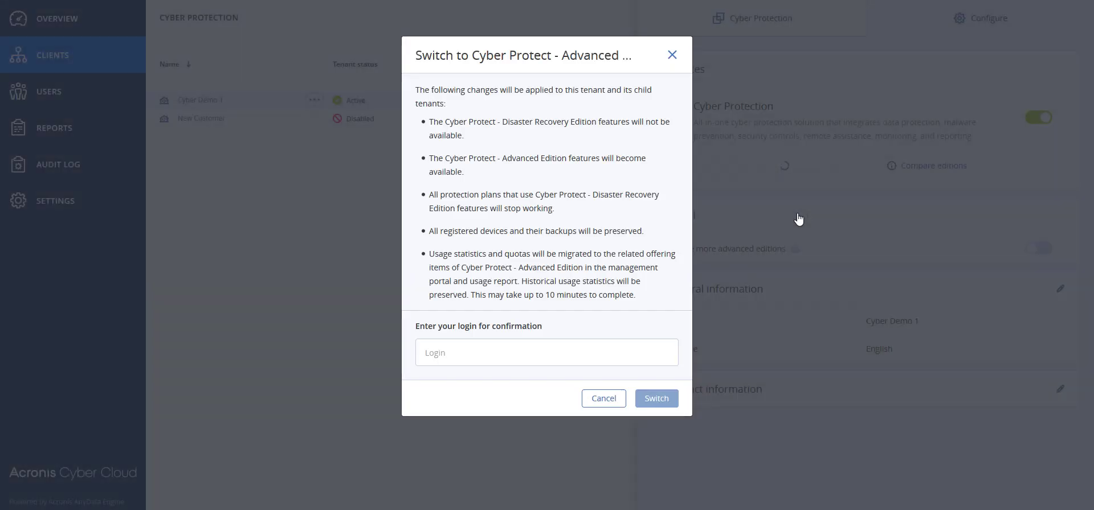
pyautogui.moveTo(515, 144)
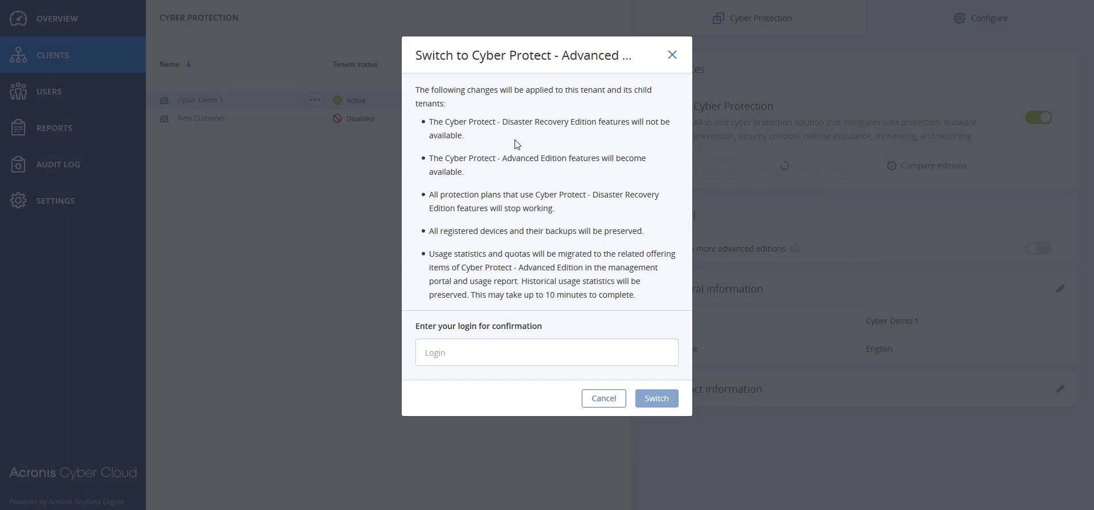
pyautogui.moveTo(531, 167)
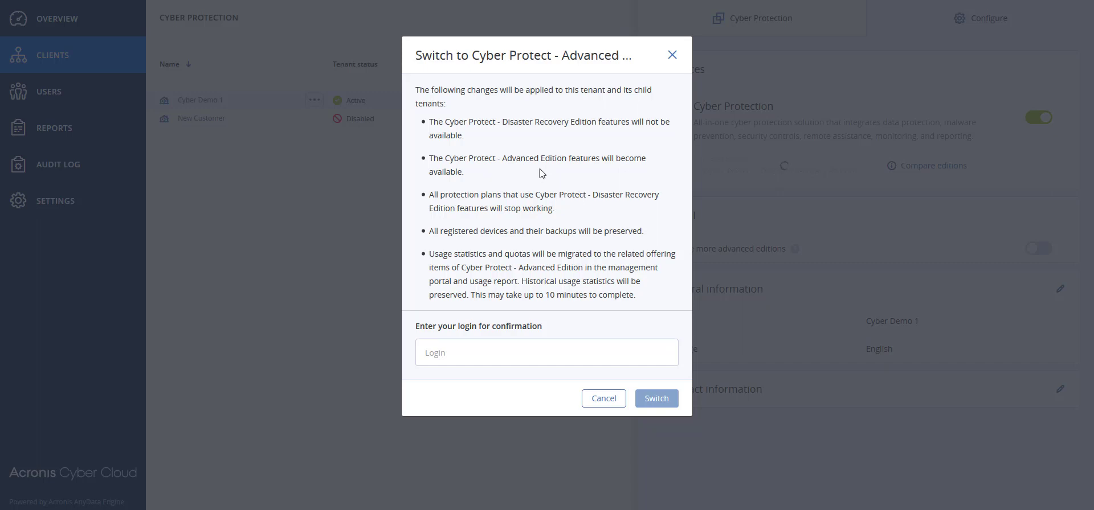
pyautogui.moveTo(598, 205)
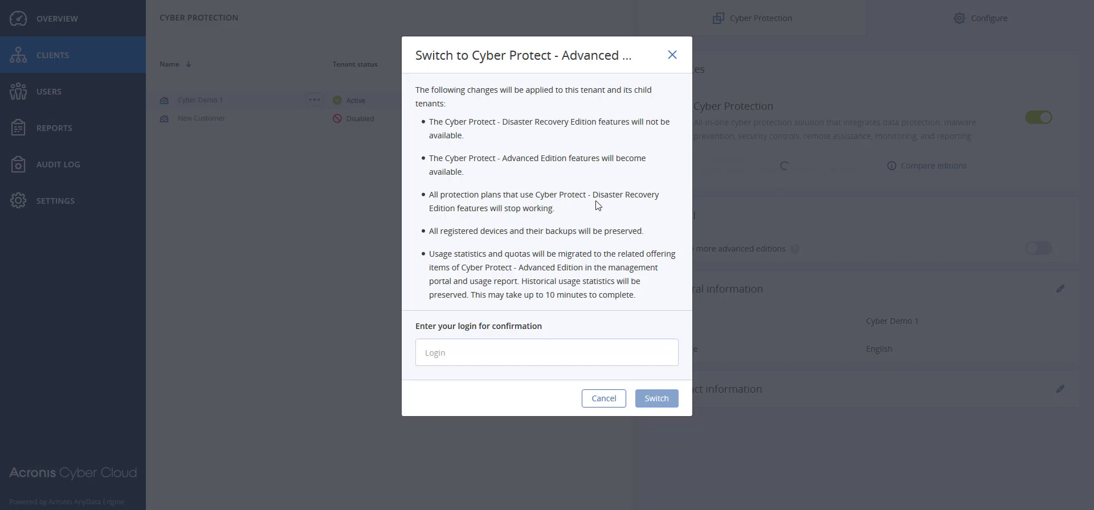
pyautogui.moveTo(517, 219)
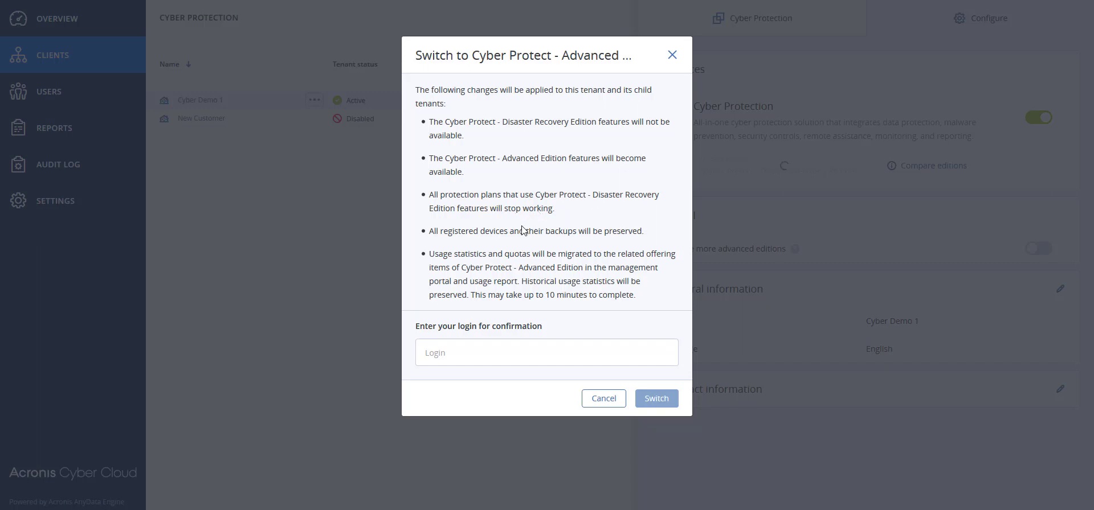
pyautogui.moveTo(603, 240)
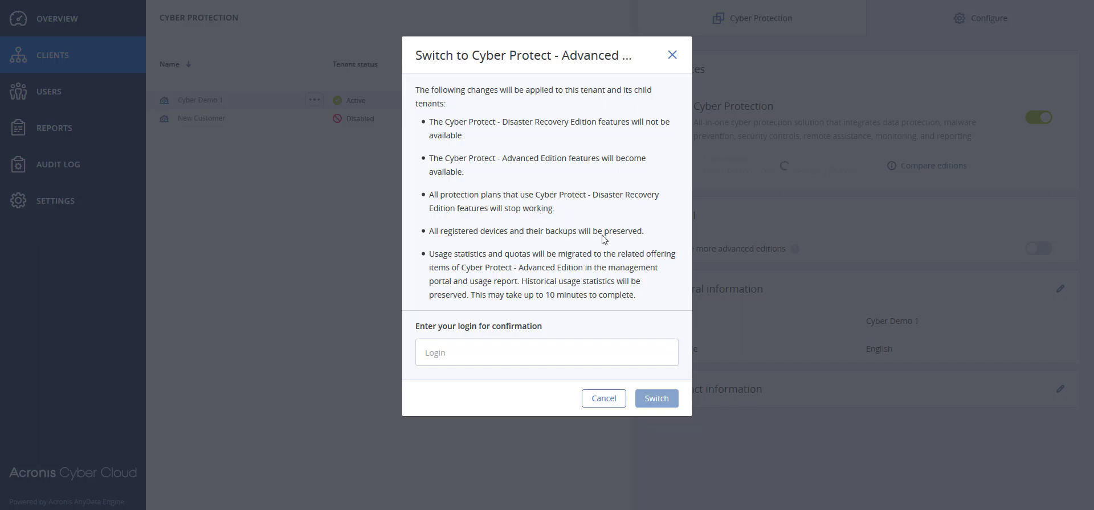
pyautogui.click(546, 352)
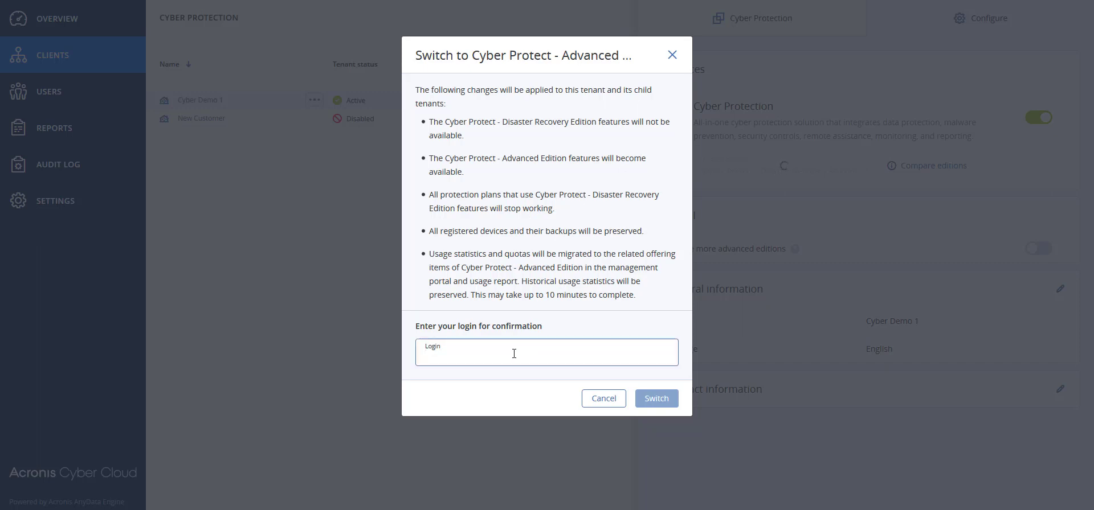
pyautogui.write('steve.brining-beta')
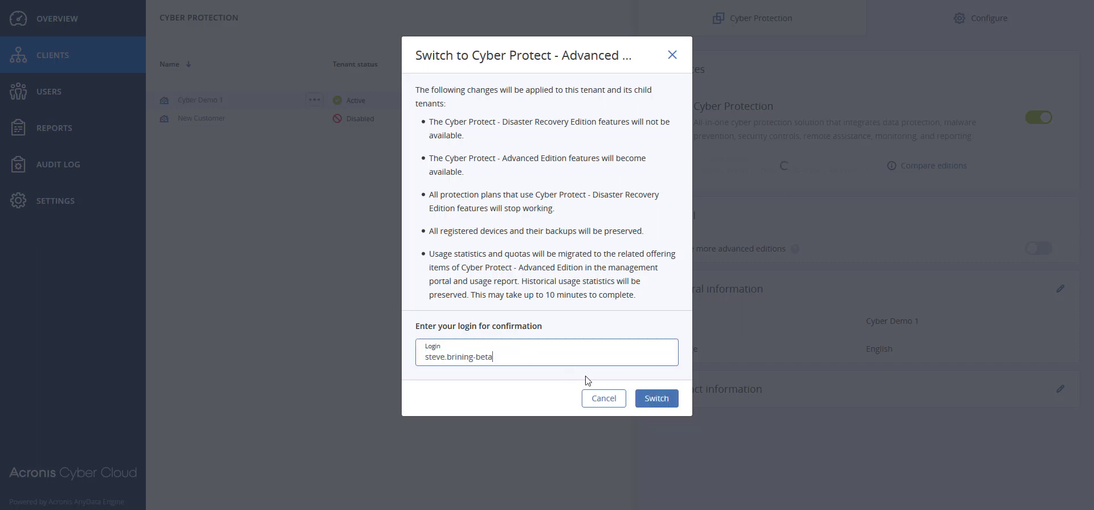
pyautogui.click(656, 399)
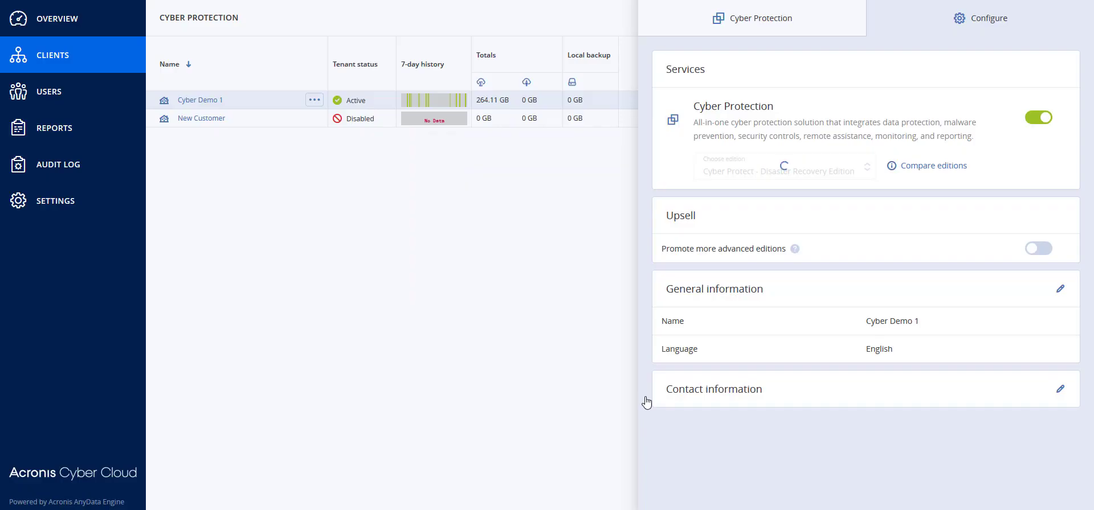
# Step: Open Cyber Demo 1's Cyber Protection console and view its Plans list
pyautogui.click(314, 100)
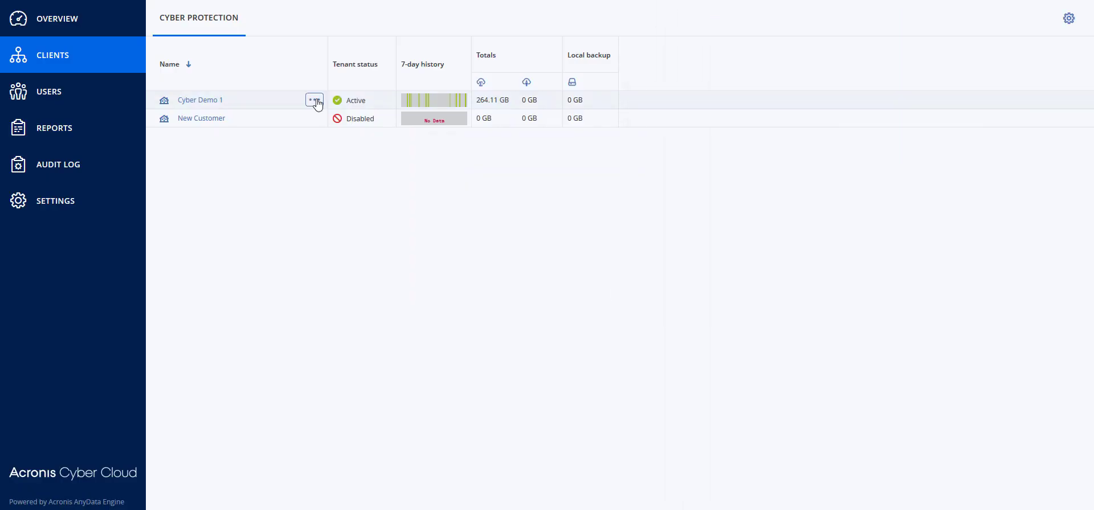
pyautogui.click(314, 100)
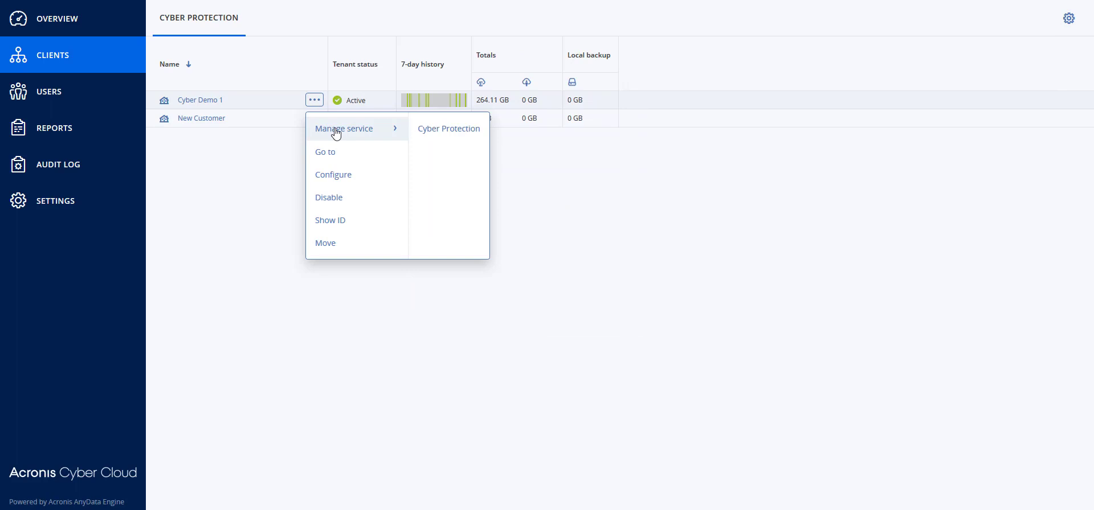
pyautogui.click(329, 197)
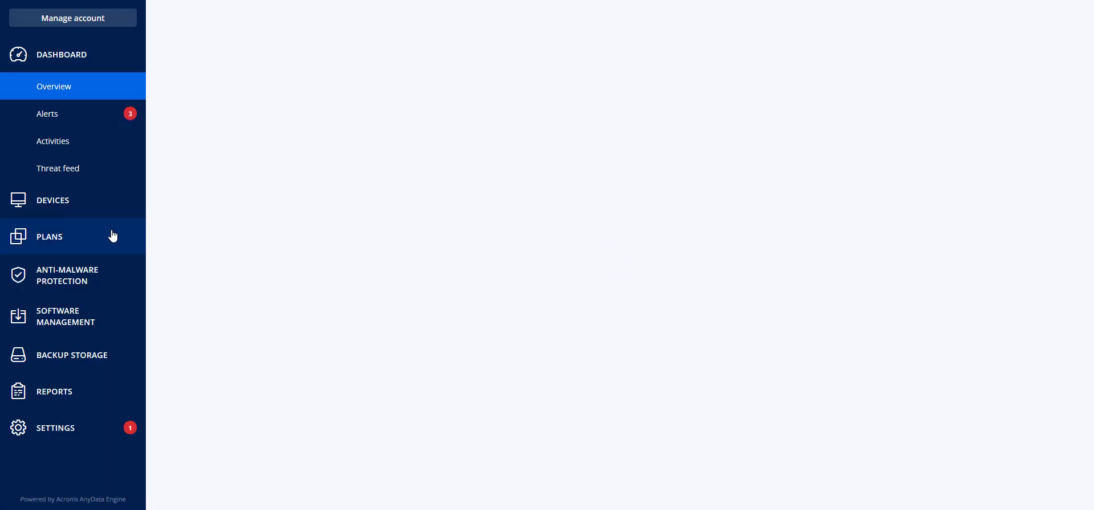
pyautogui.click(49, 236)
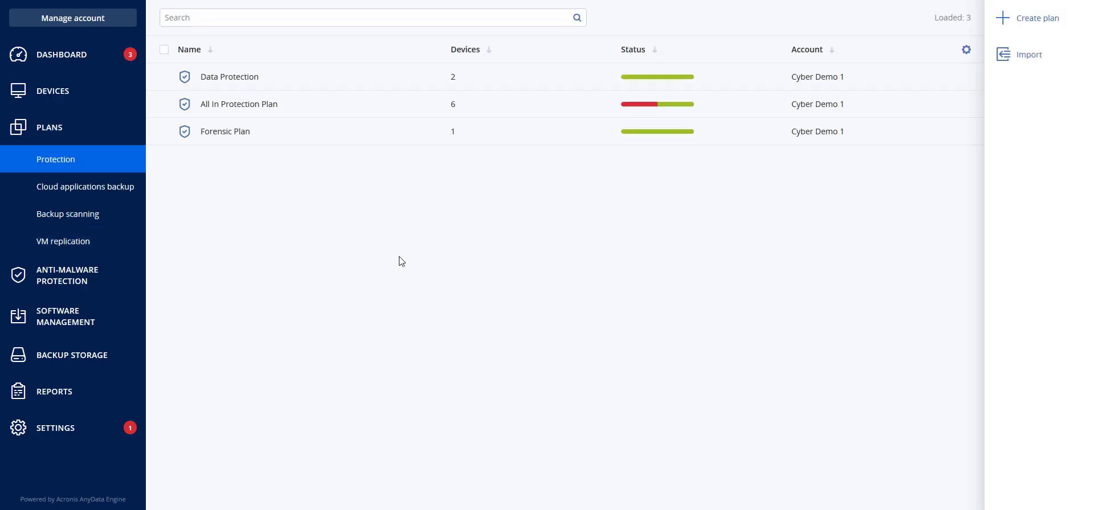
pyautogui.moveTo(392, 264)
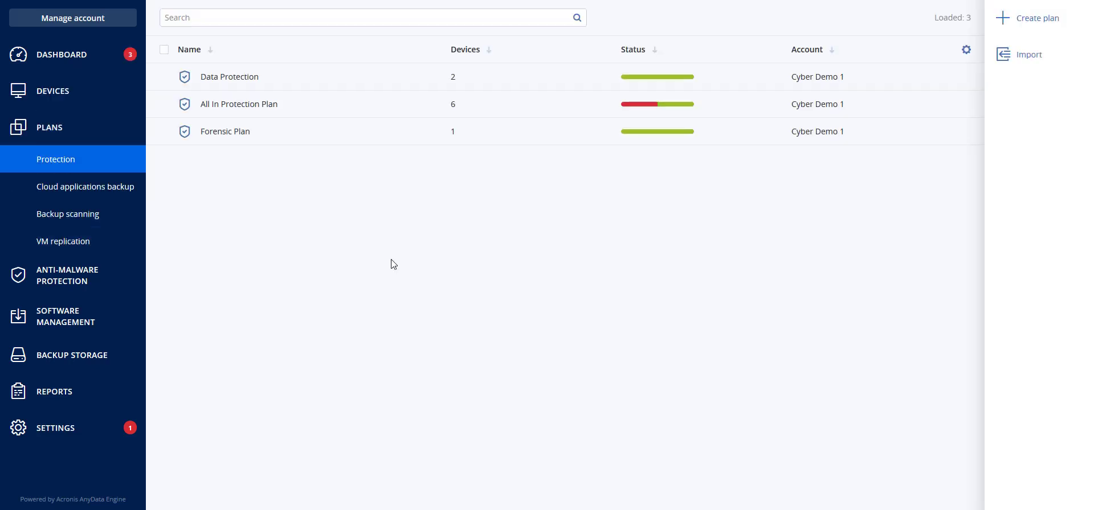
pyautogui.moveTo(935, 140)
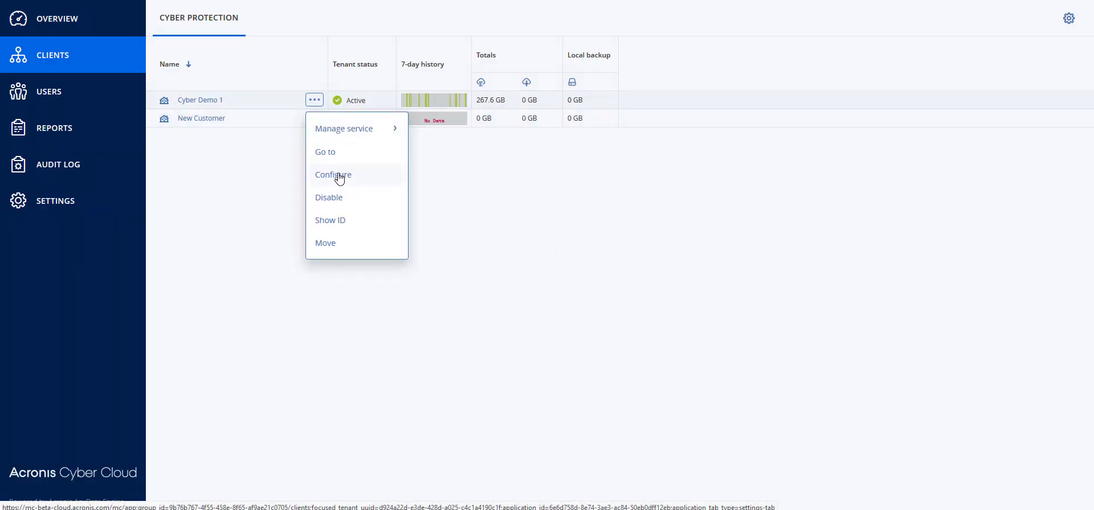
# Step: Configure Cyber Demo 1 to Cyber Protect - Disaster Recovery Edition and confirm the switch
pyautogui.click(333, 175)
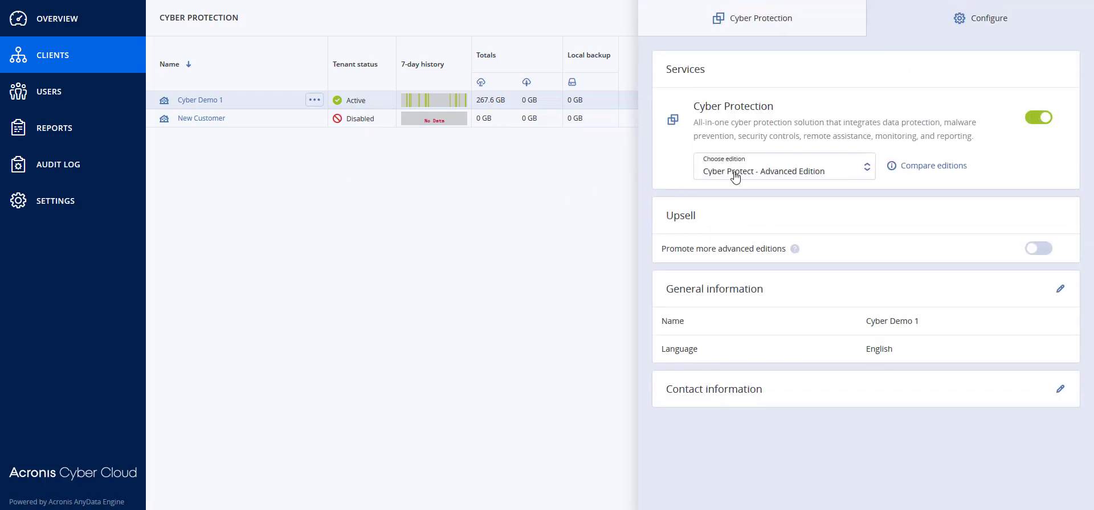
pyautogui.click(783, 171)
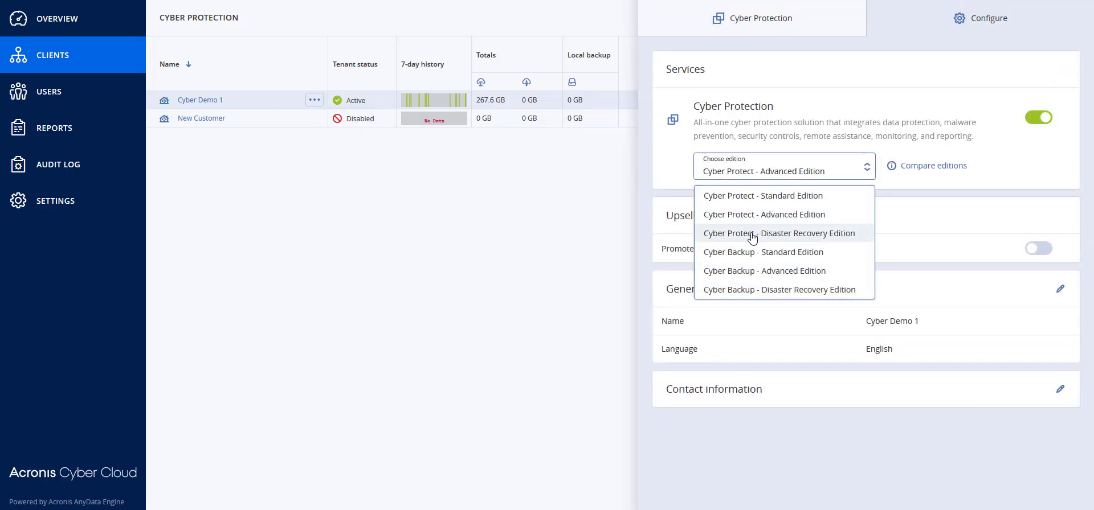
pyautogui.click(779, 233)
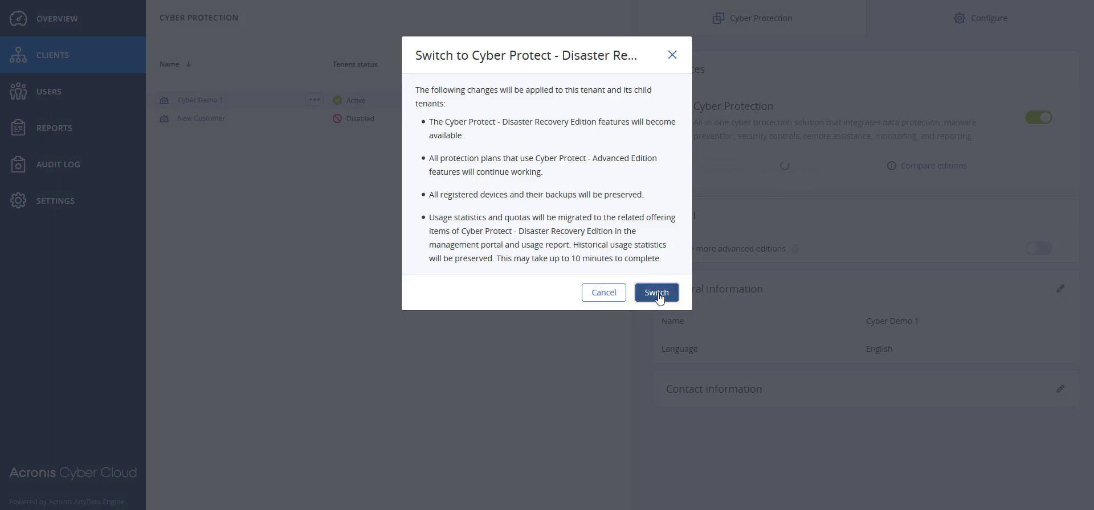
pyautogui.click(655, 292)
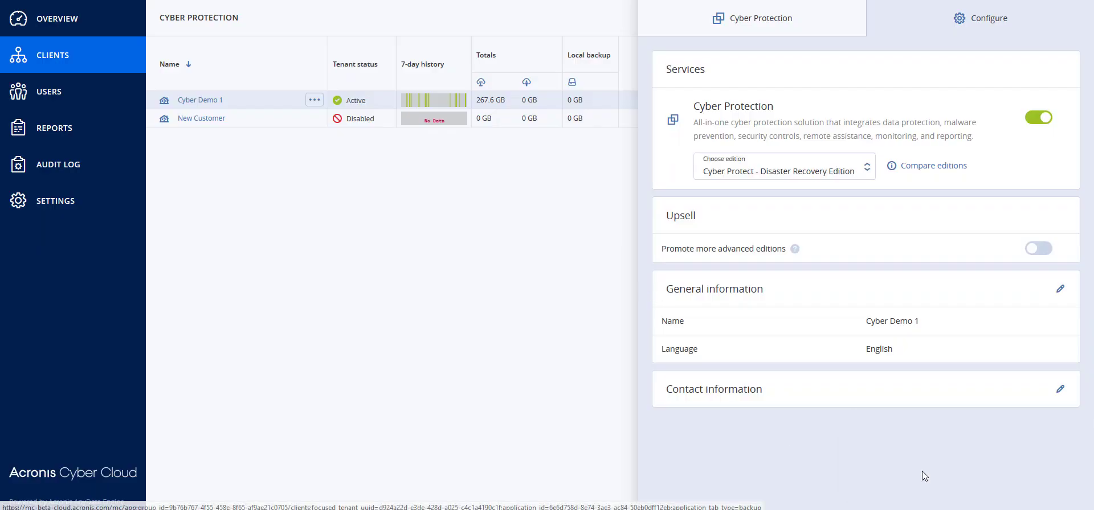
pyautogui.click(314, 99)
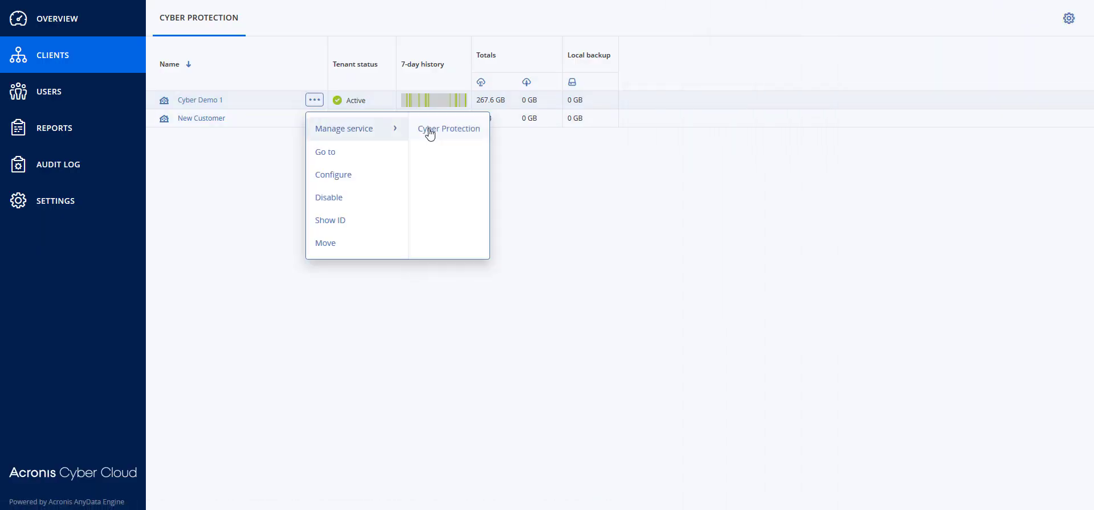
# Step: Choose Manage service > Cyber Protection for Cyber Demo 1
pyautogui.click(449, 128)
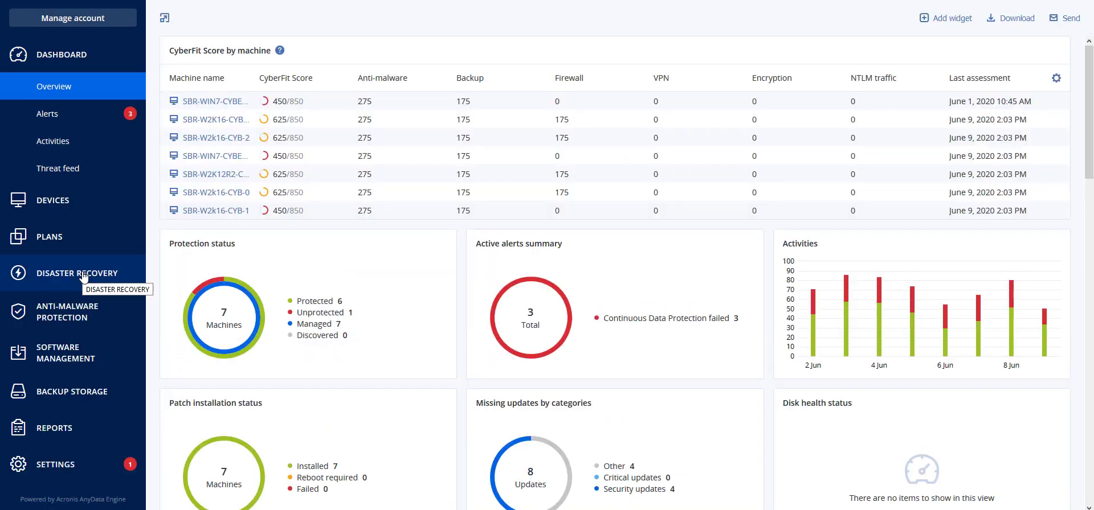
pyautogui.moveTo(530, 314)
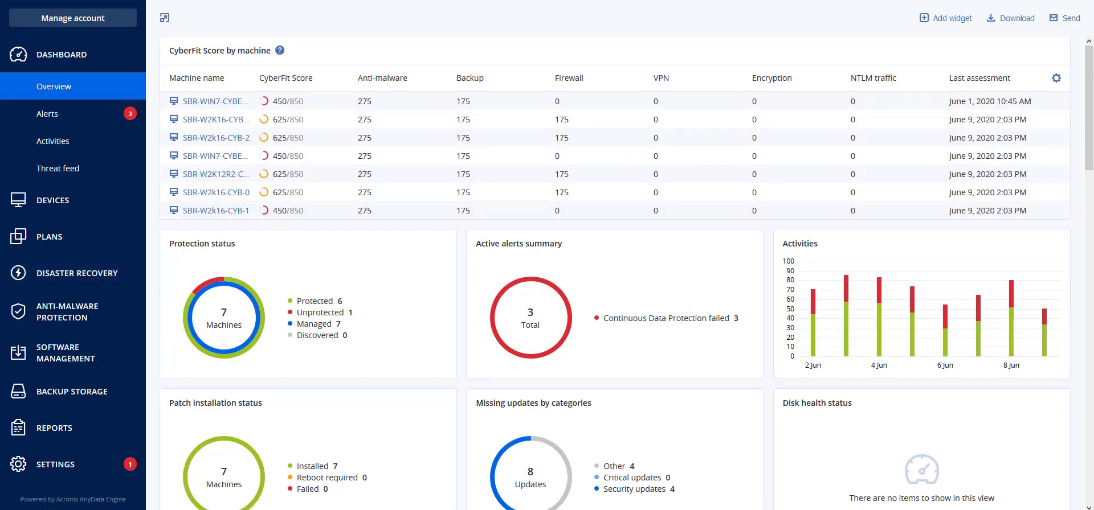